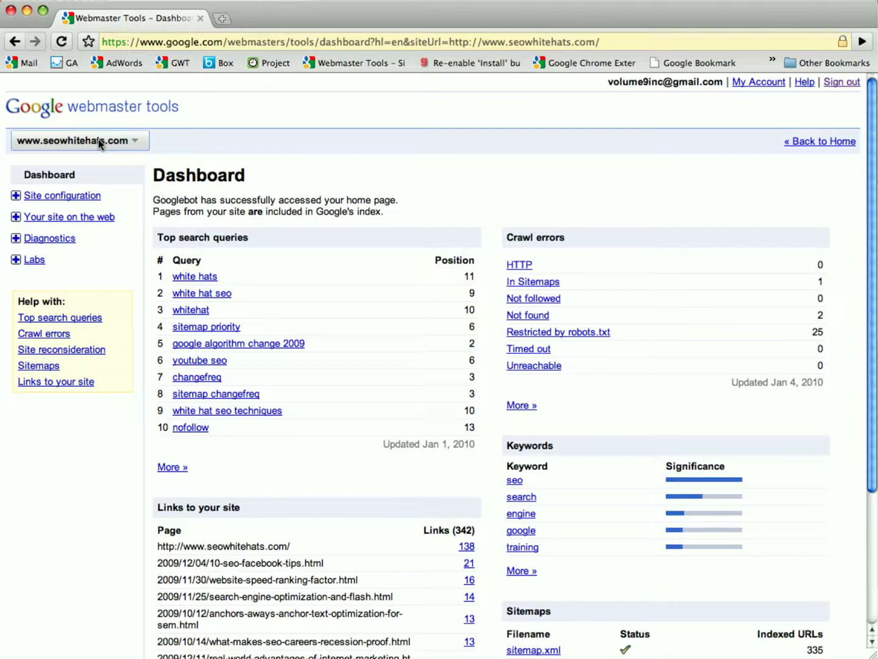
pyautogui.scroll(-3)
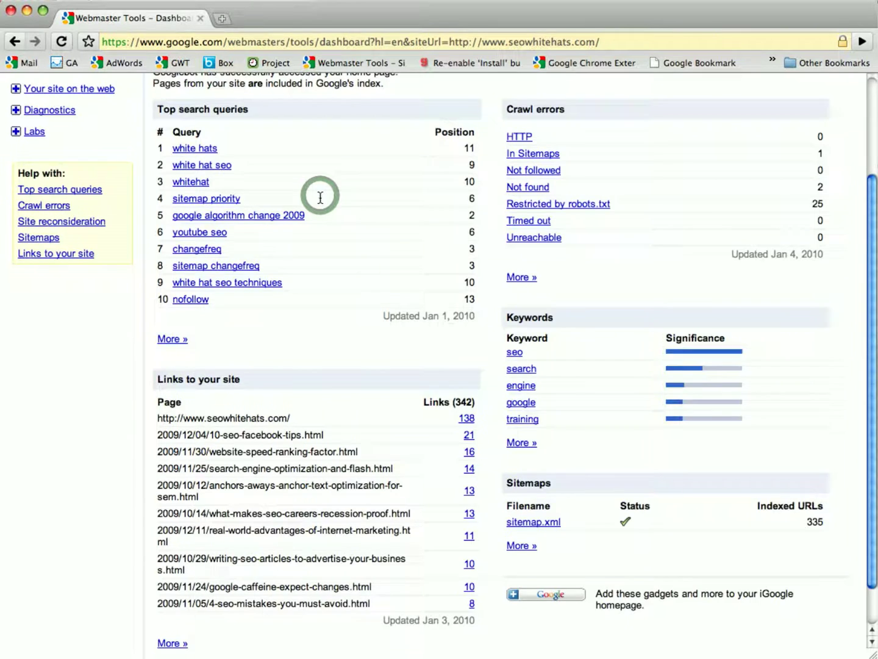
pyautogui.scroll(-3)
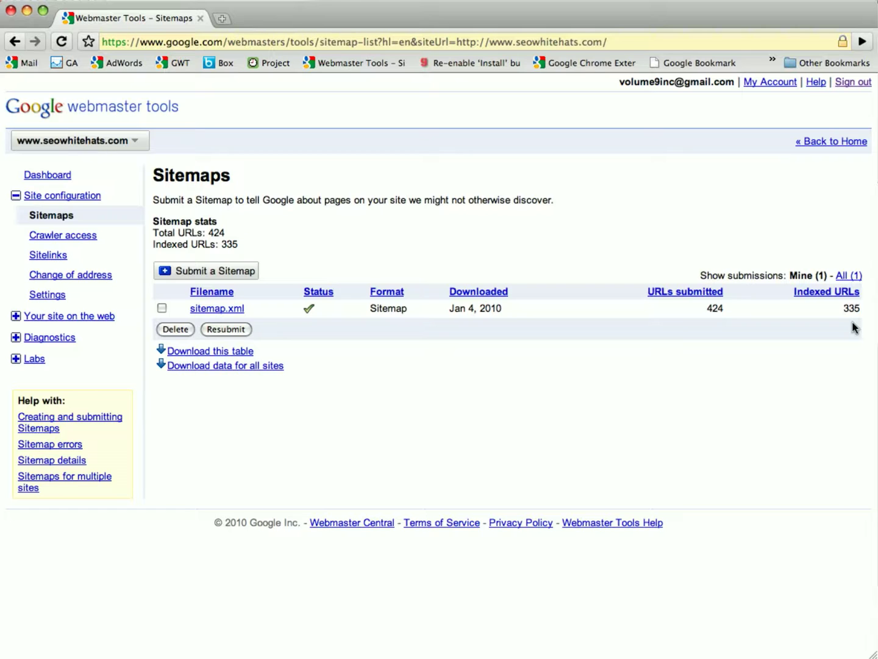
pyautogui.moveTo(579, 373)
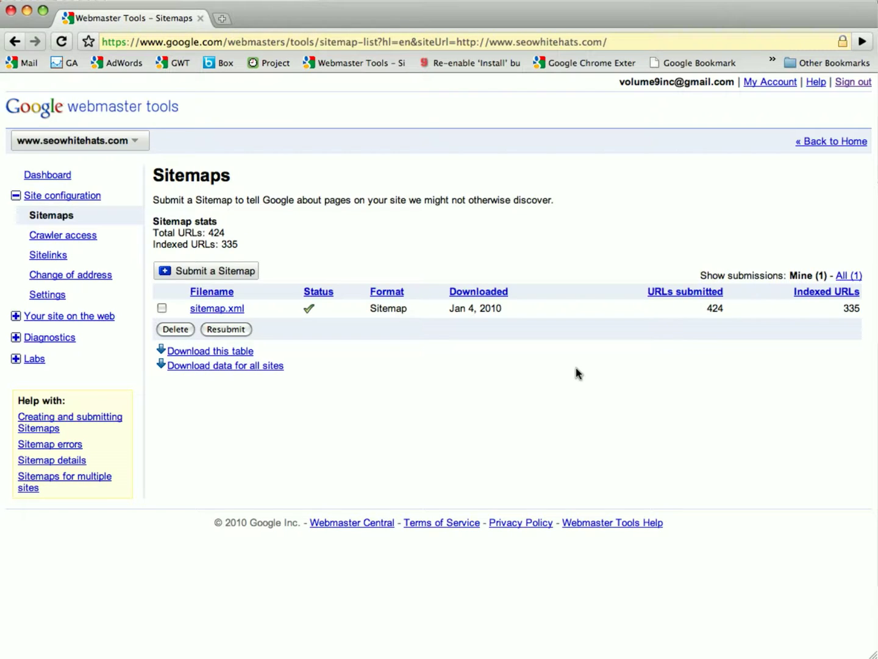